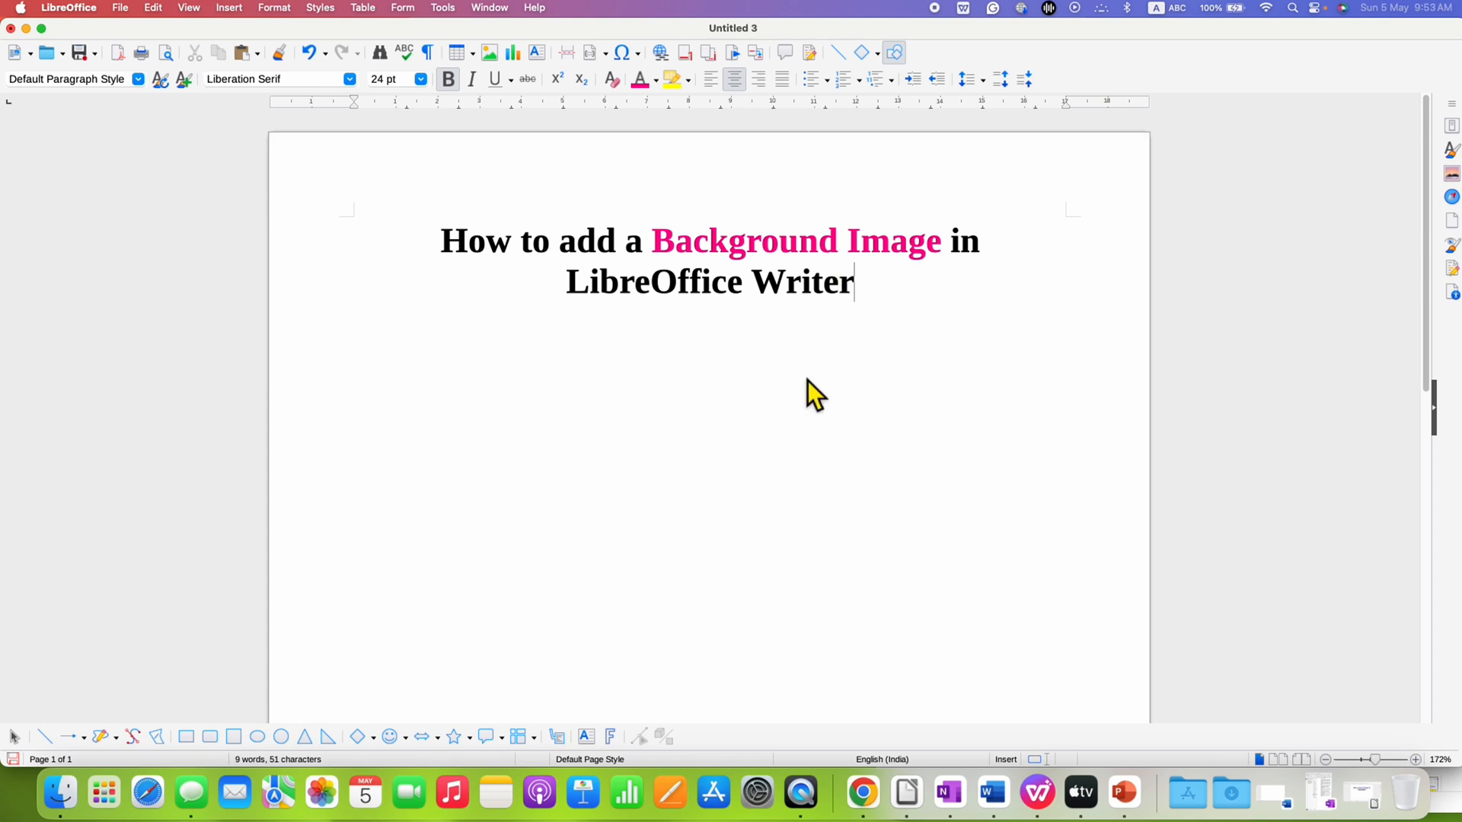
mouse_move(790, 387)
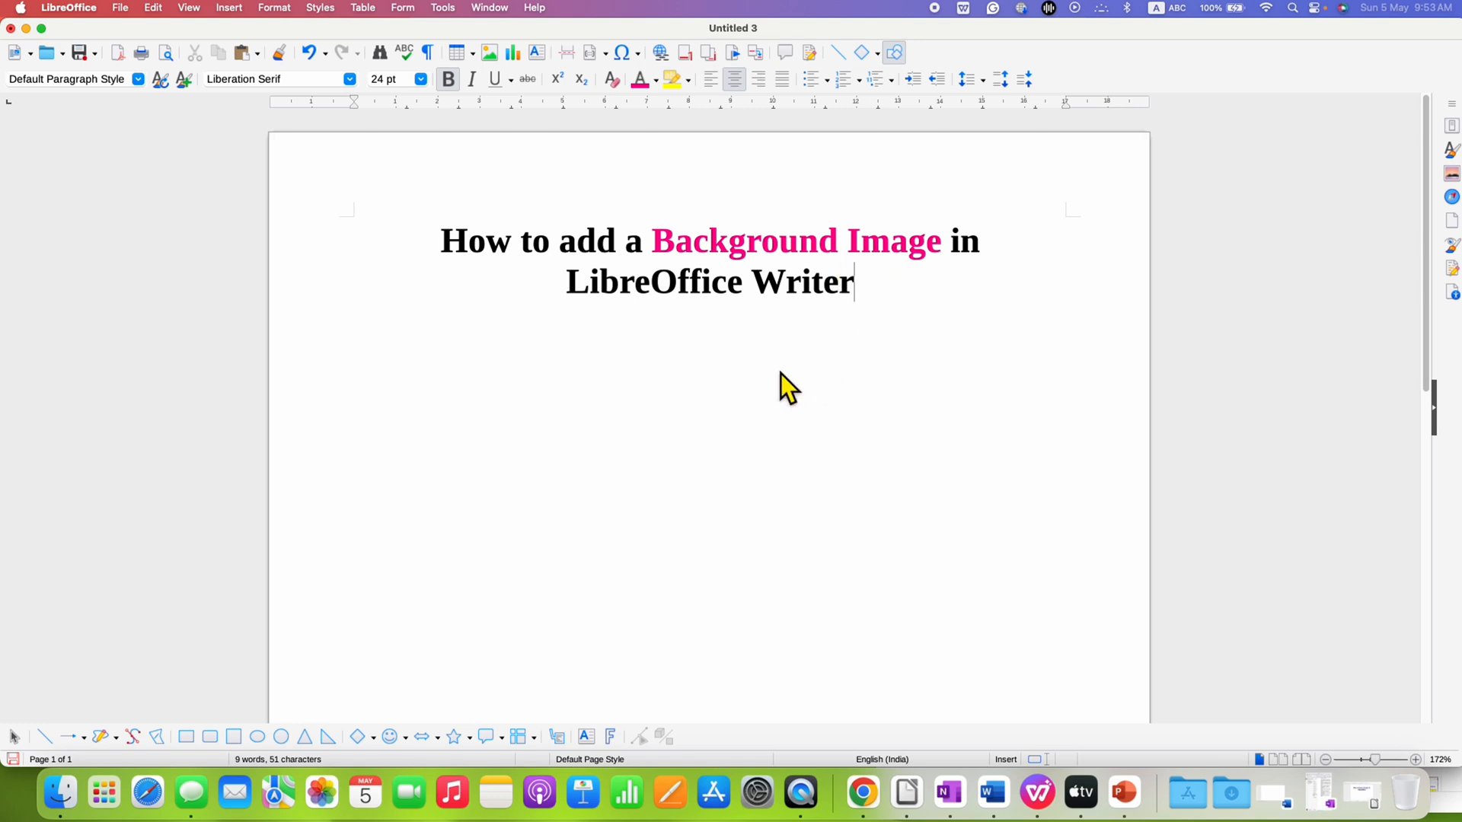
Step: Bring up the page's shortcut menu from the empty page area
right_click(787, 382)
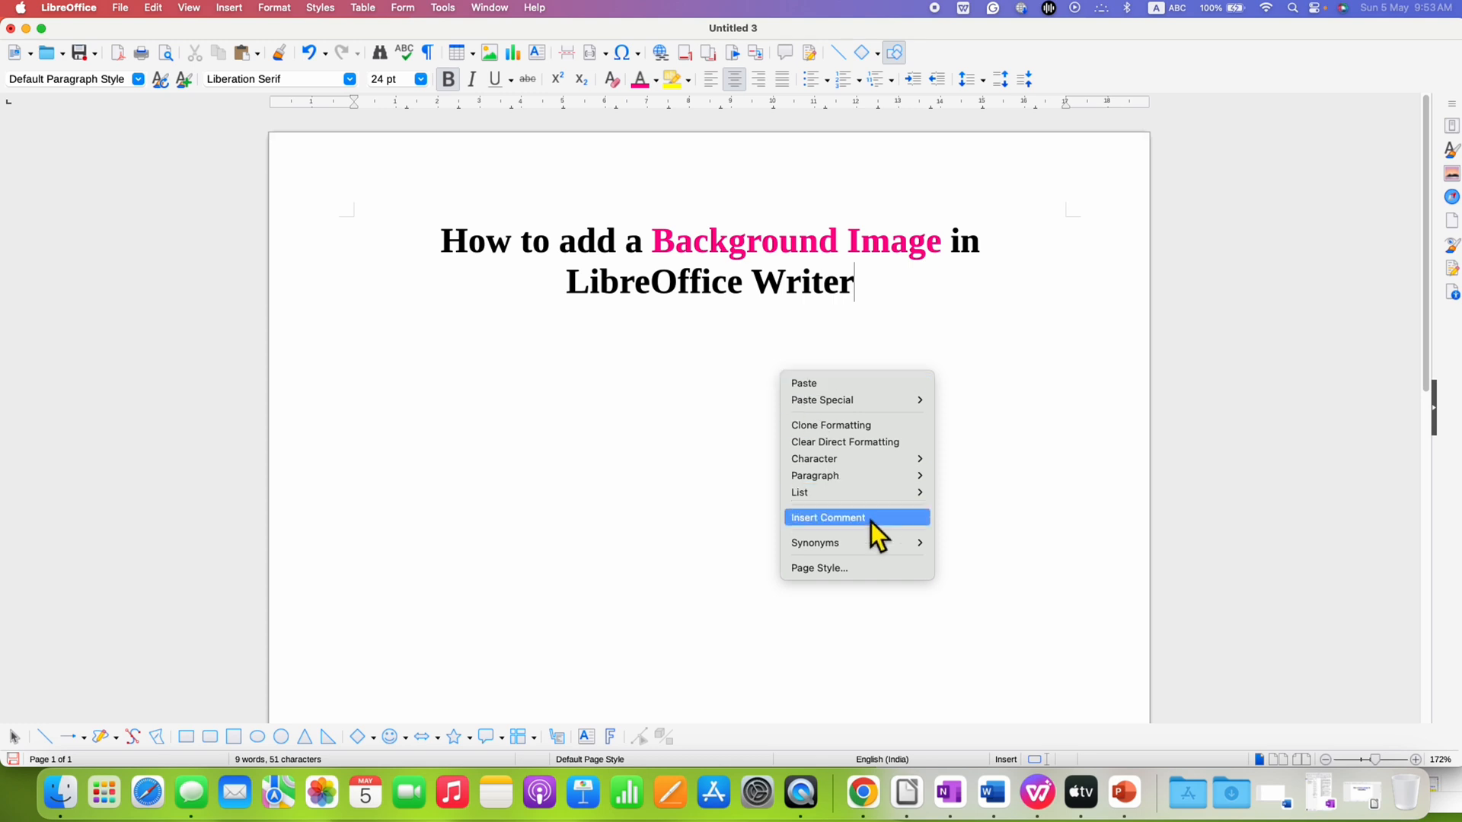
mouse_move(856, 568)
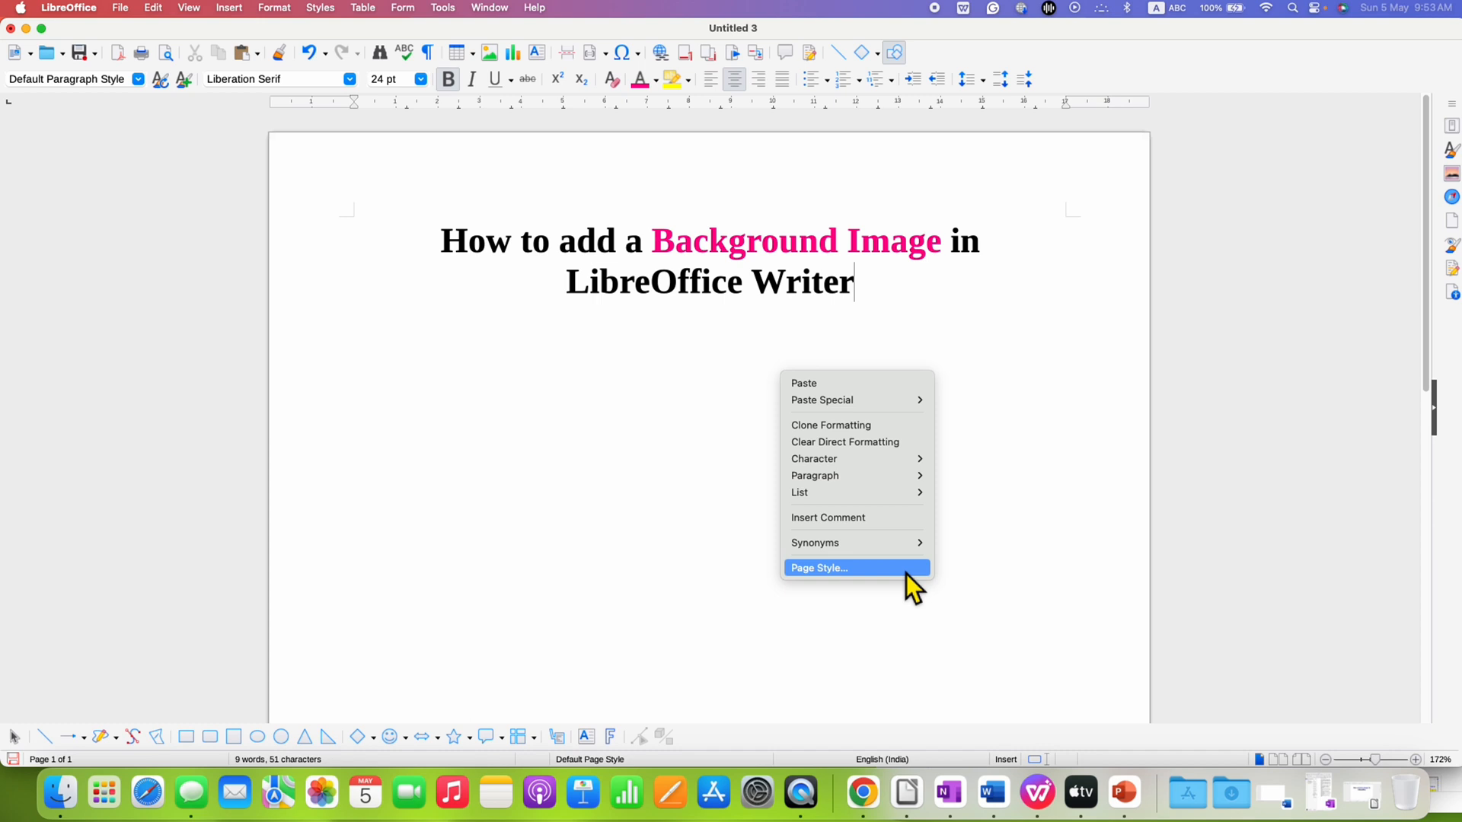
Step: Show the Area fill settings of the Default Page Style, with the dialog moved off the title
left_click(820, 568)
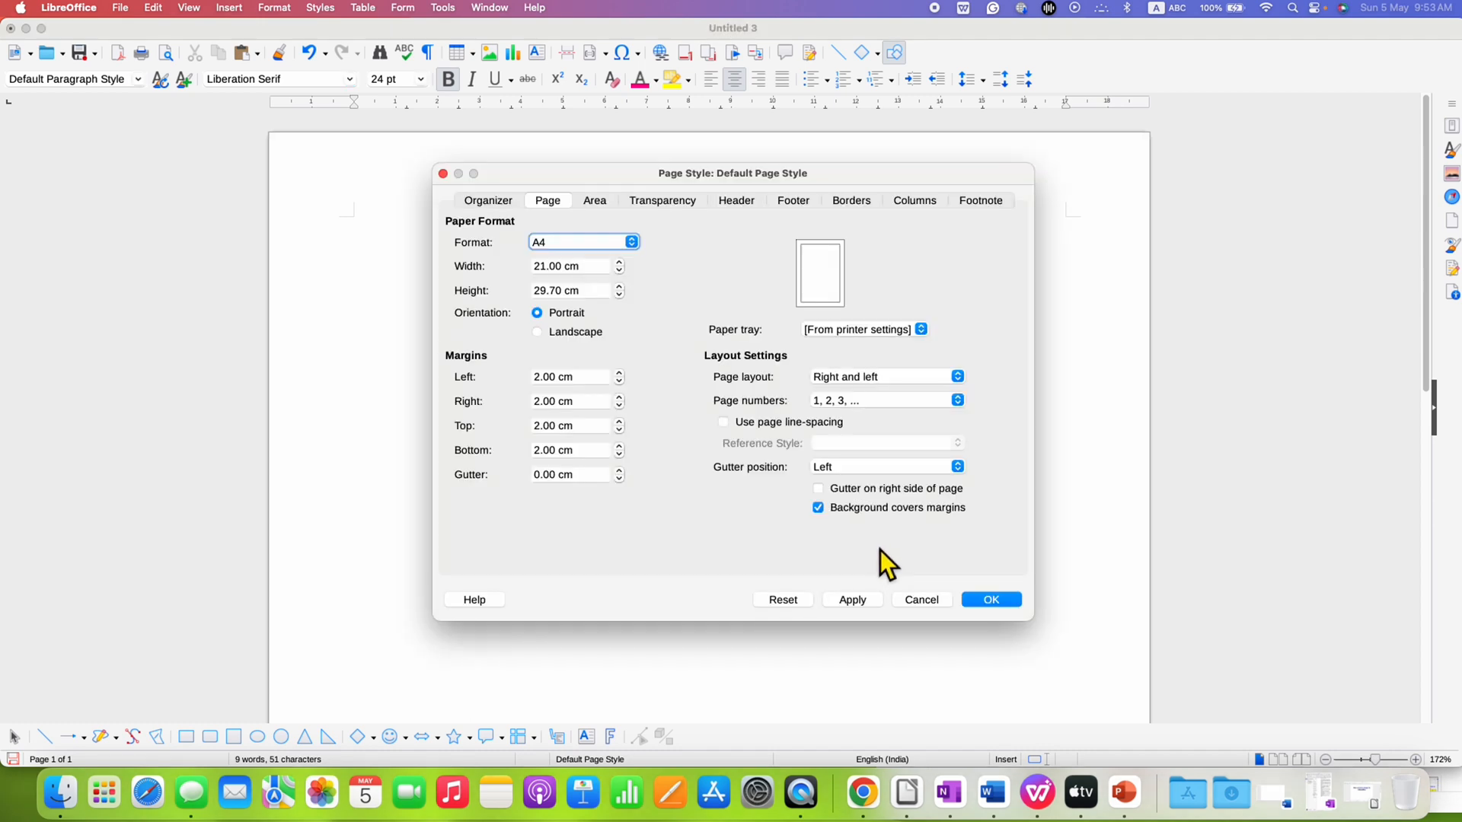
left_click_drag(733, 172, 902, 281)
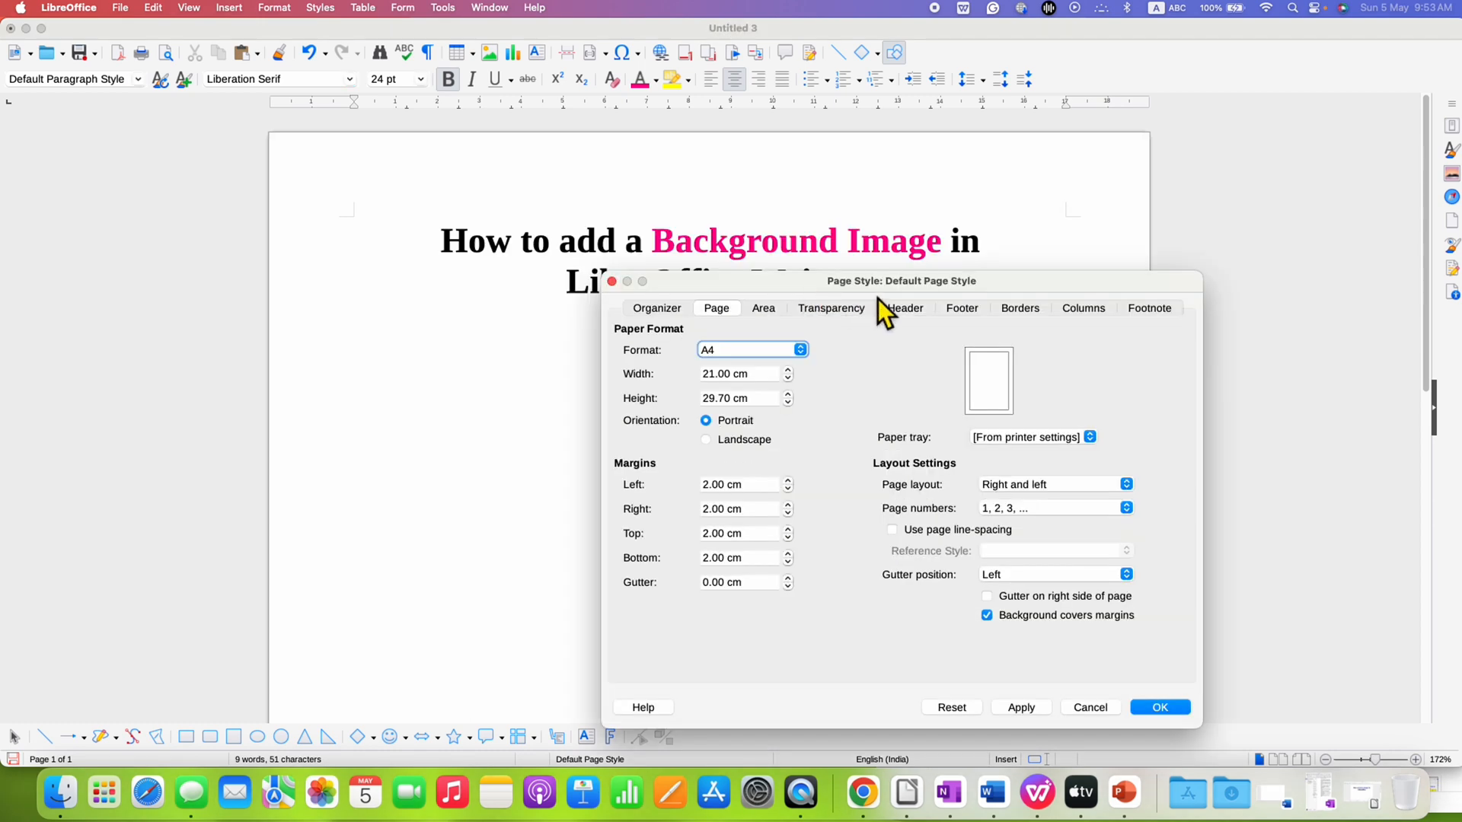
mouse_move(918, 299)
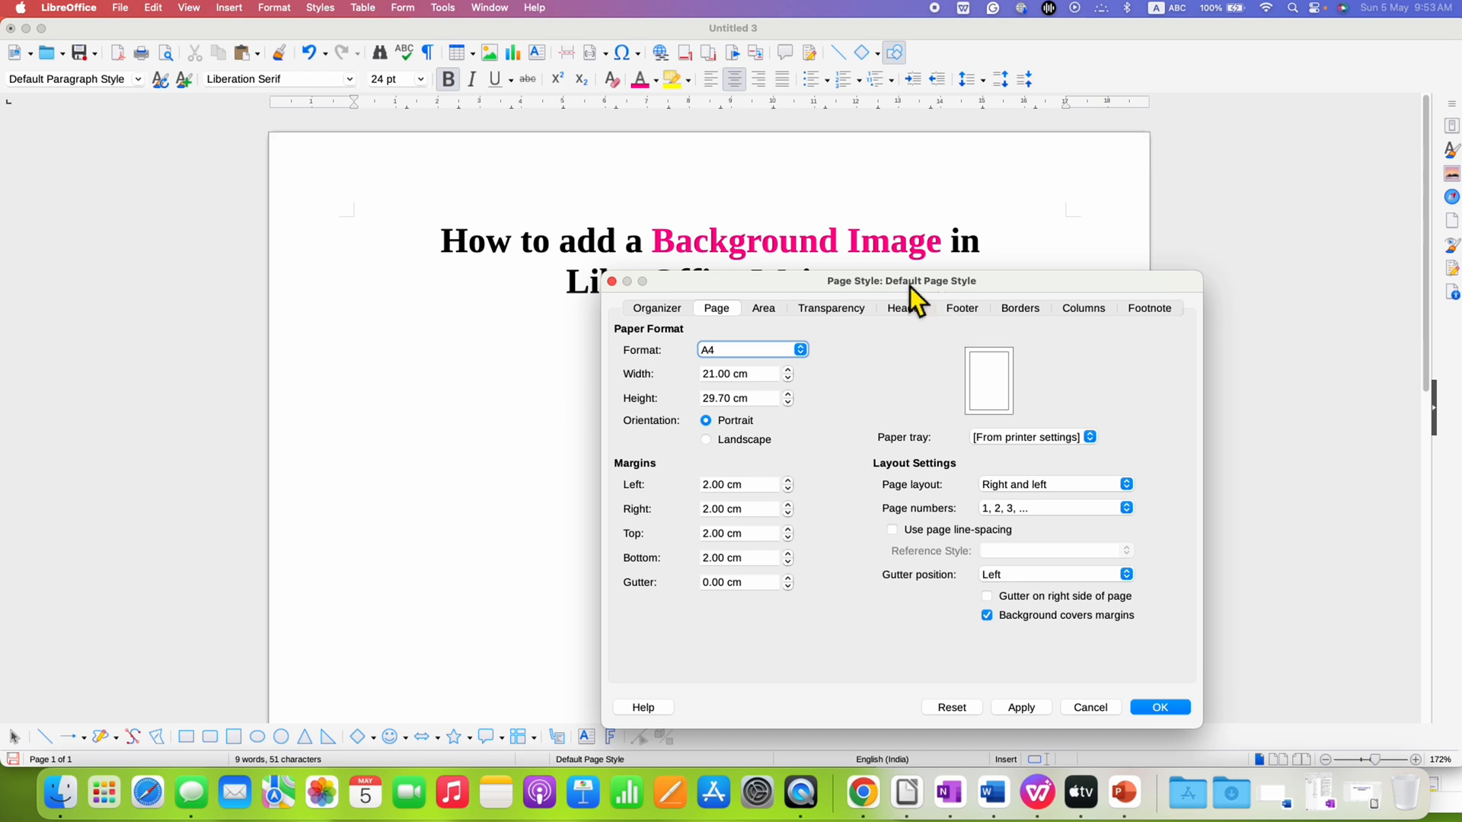
left_click(658, 307)
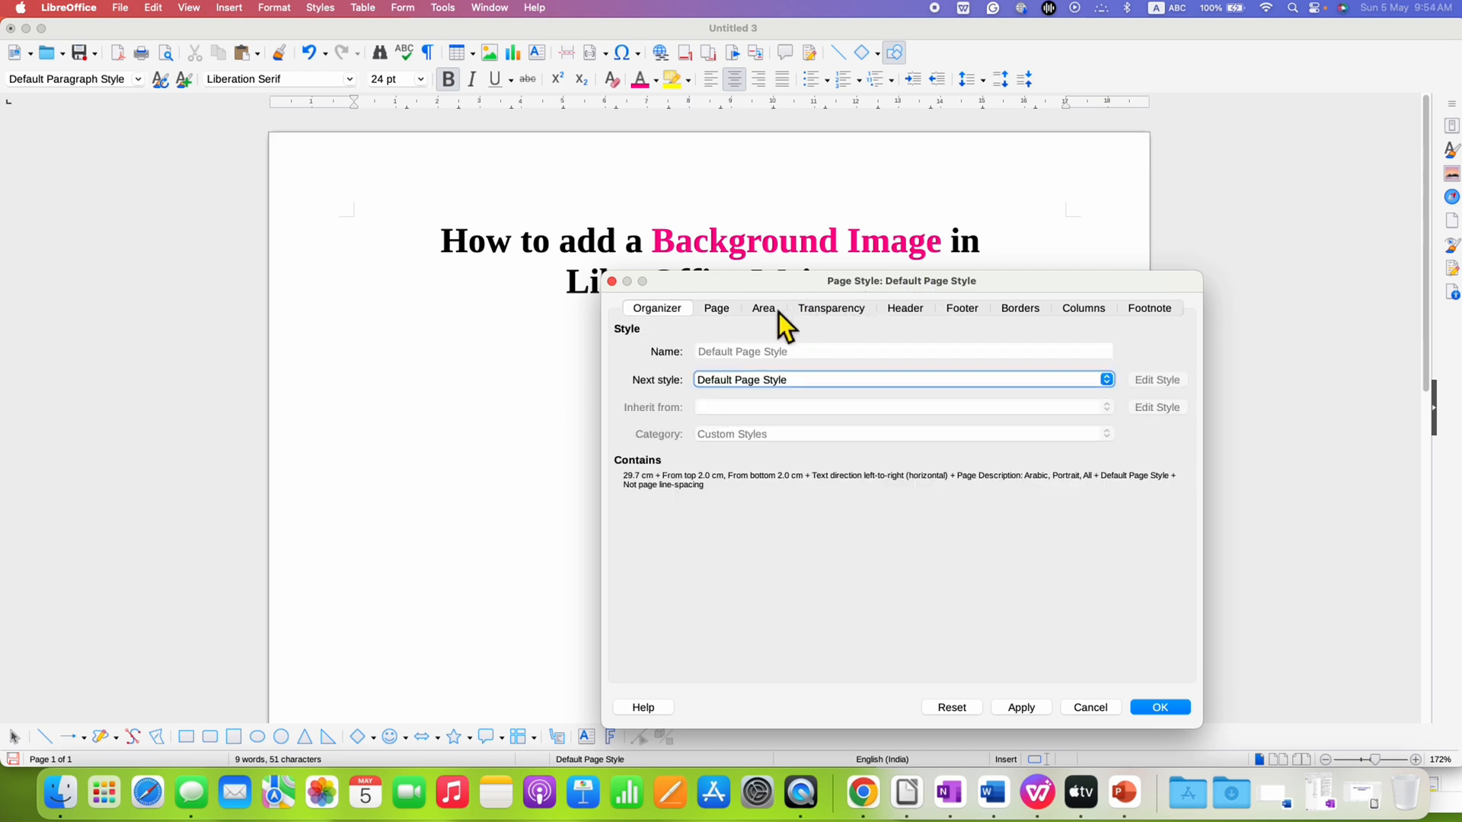
left_click(763, 307)
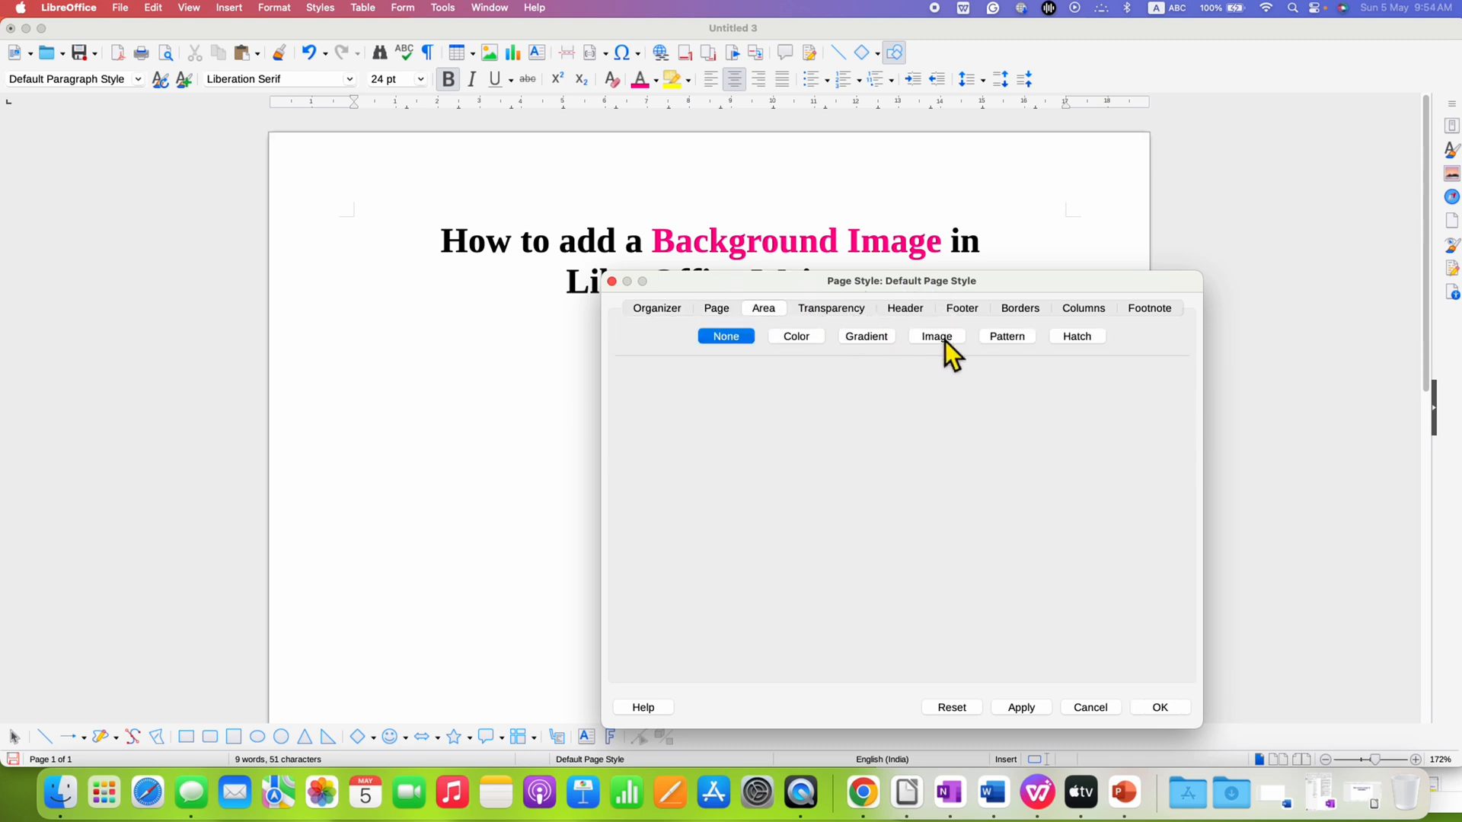
Step: Choose Image fill for the page background and browse the built-in gallery thumbnails
left_click(935, 335)
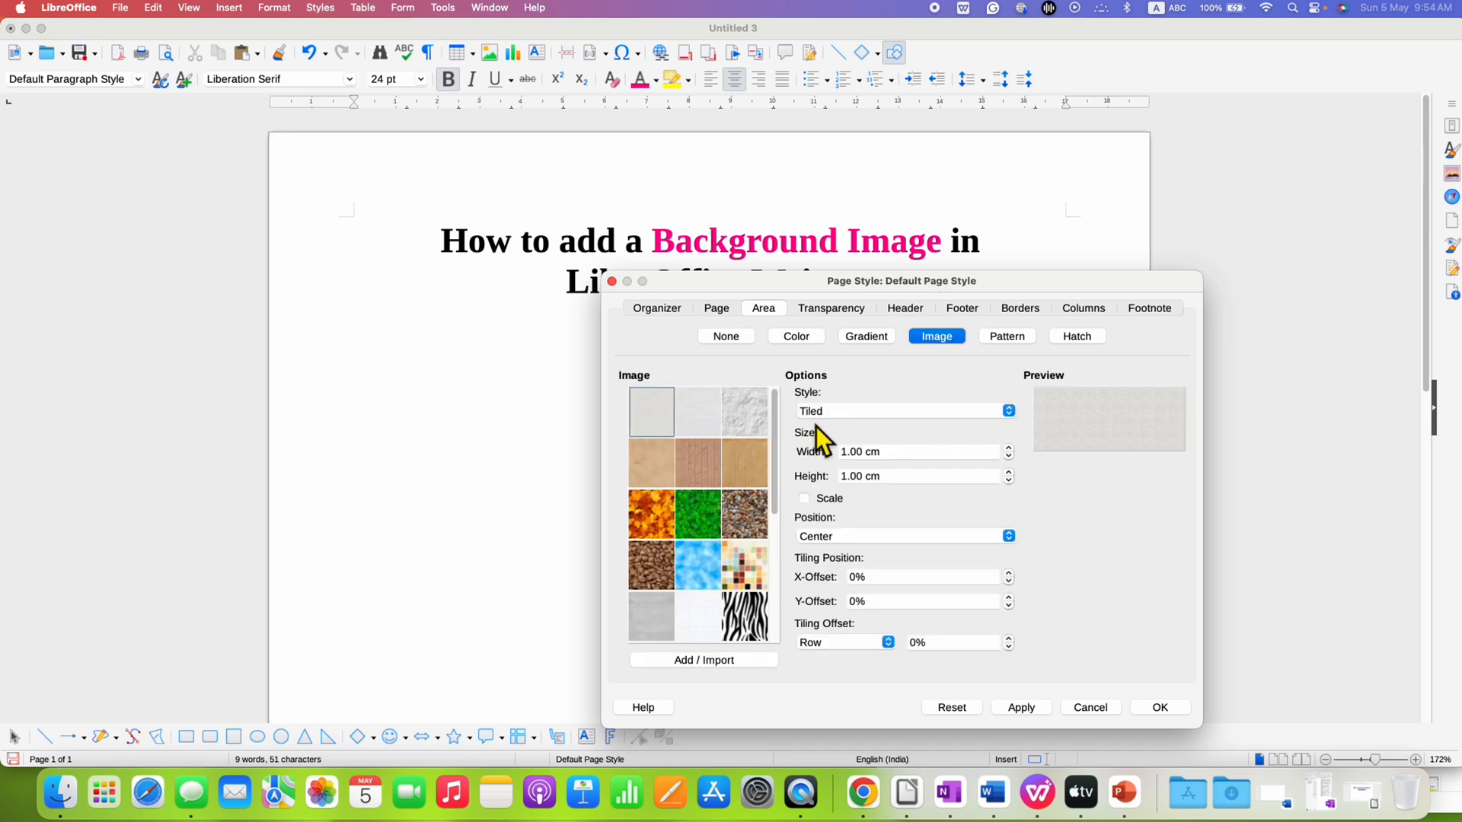
scroll("down", 3)
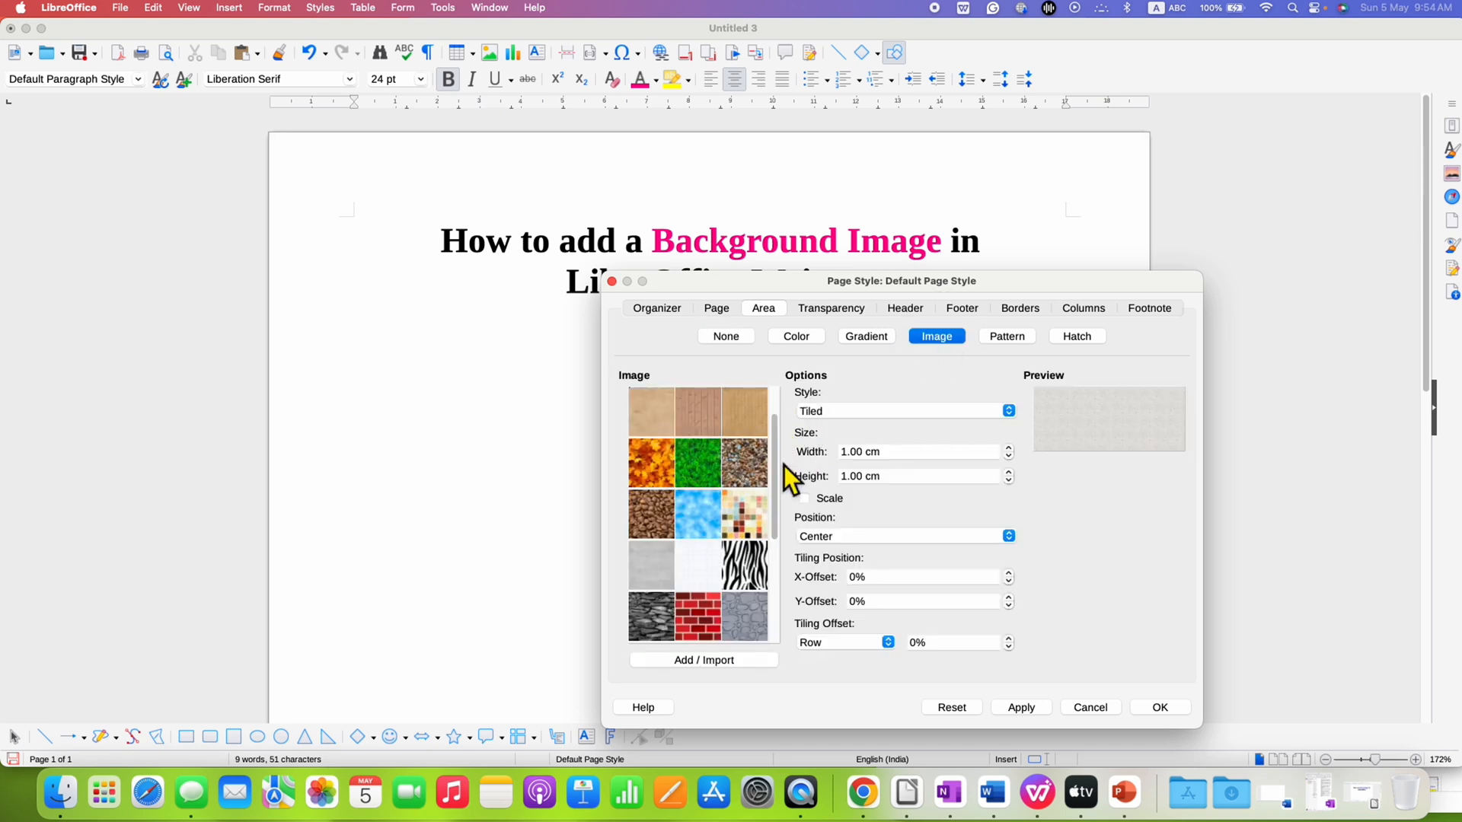
scroll("down", 3)
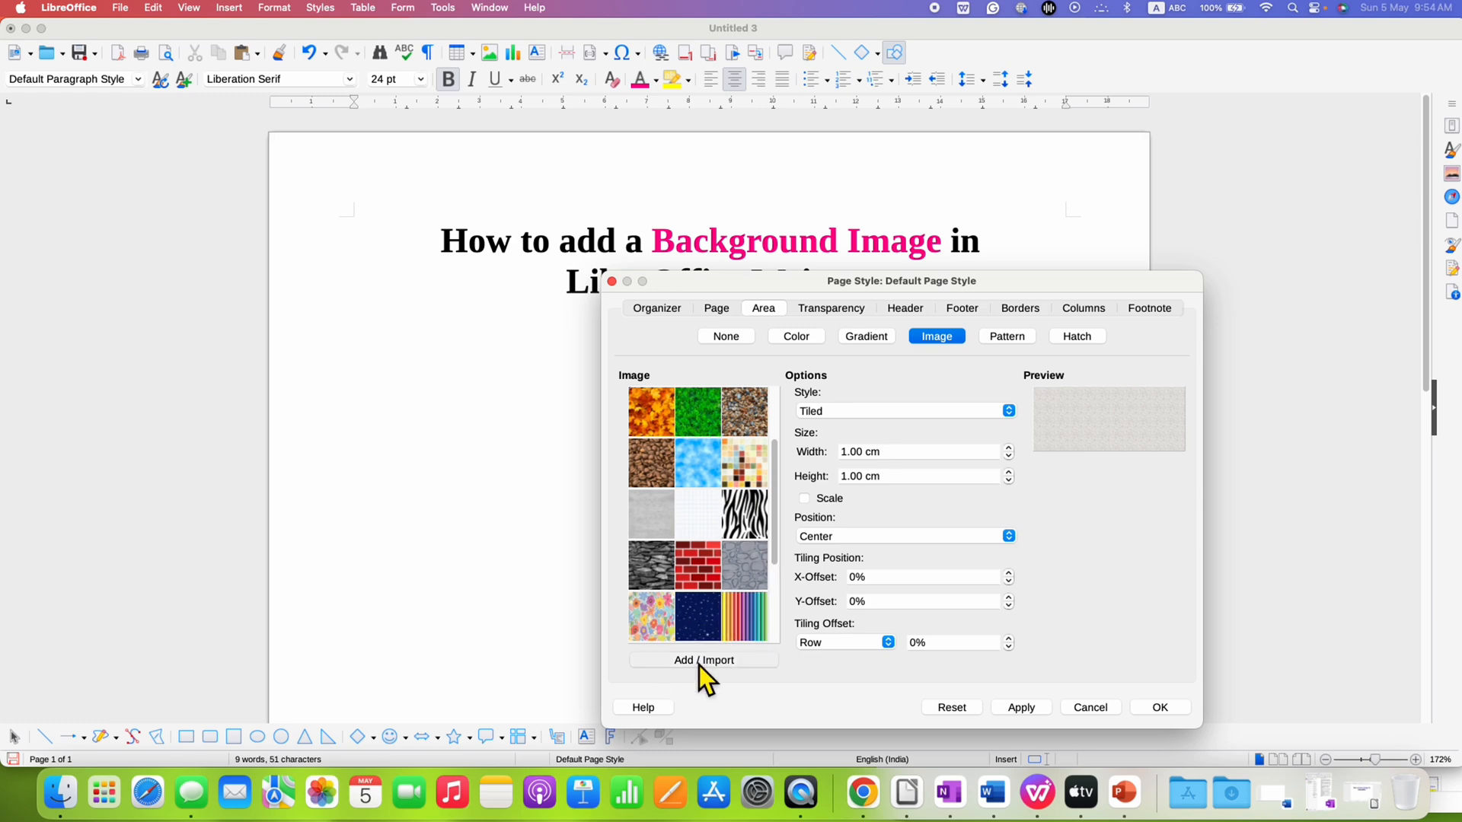
Step: Import the personal PNG photo from Pictures into the gallery under the suggested name 'Abhay'
left_click(705, 660)
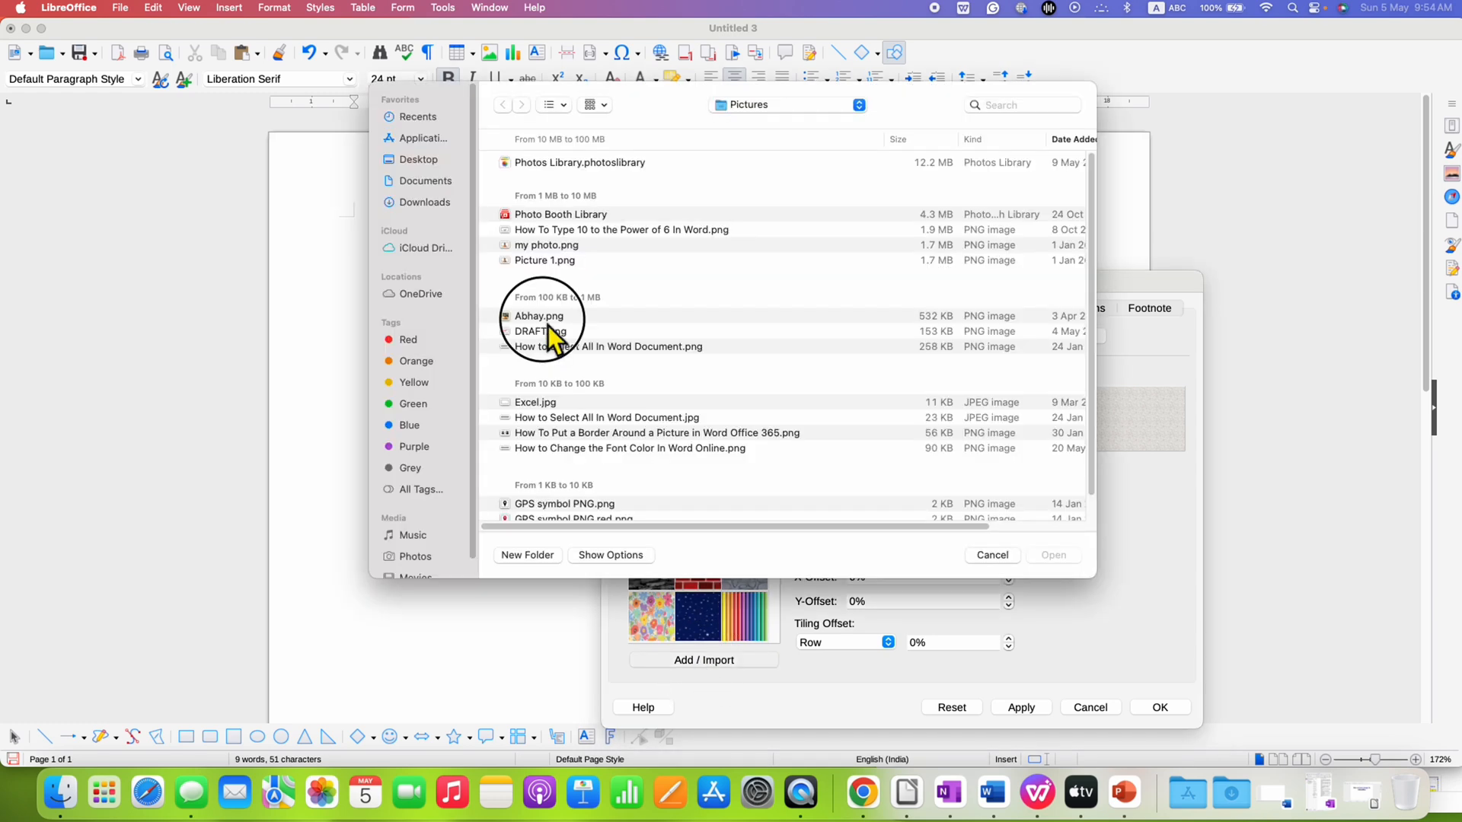
left_click(540, 315)
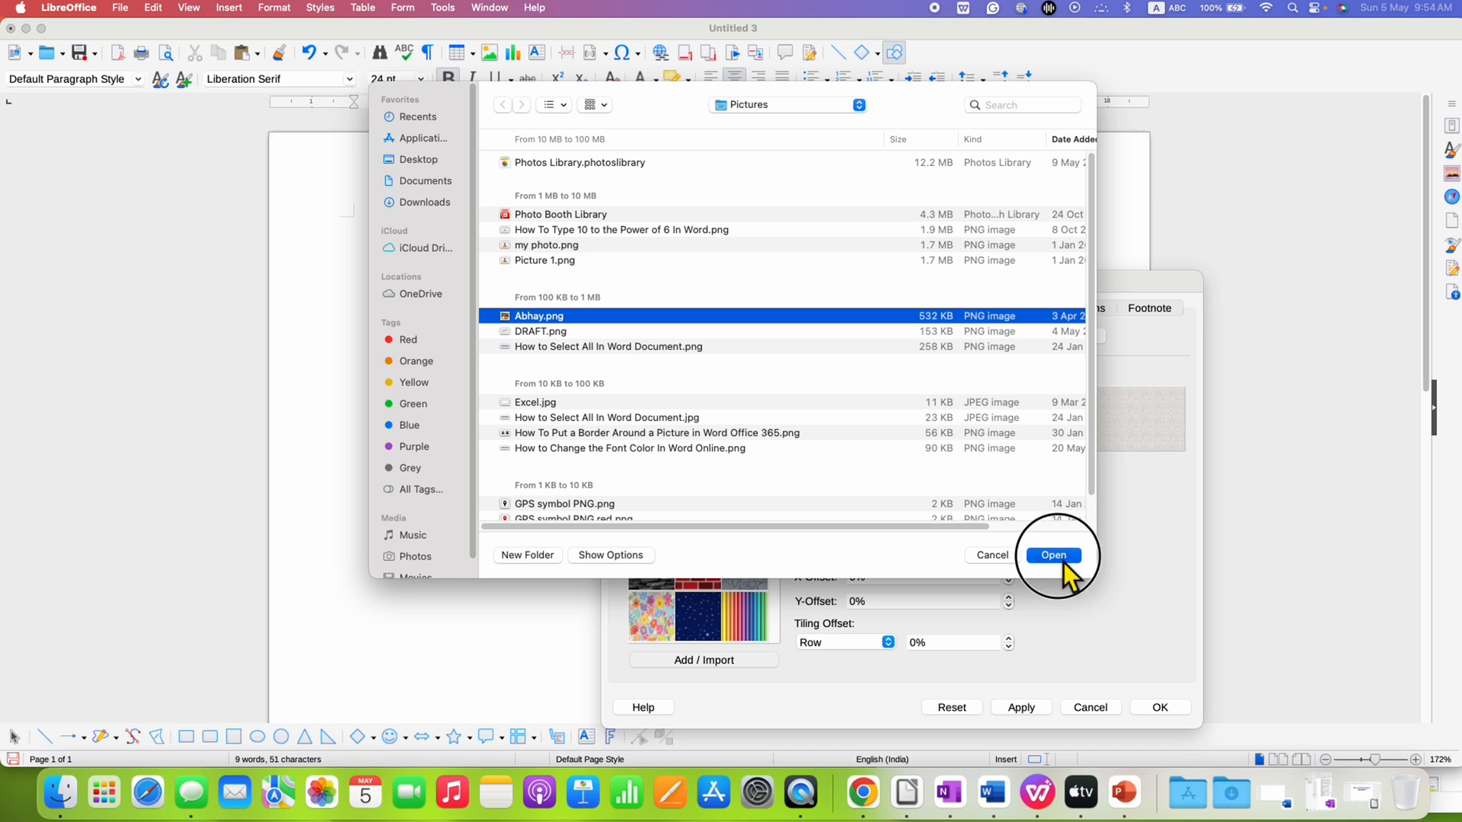
left_click(1054, 554)
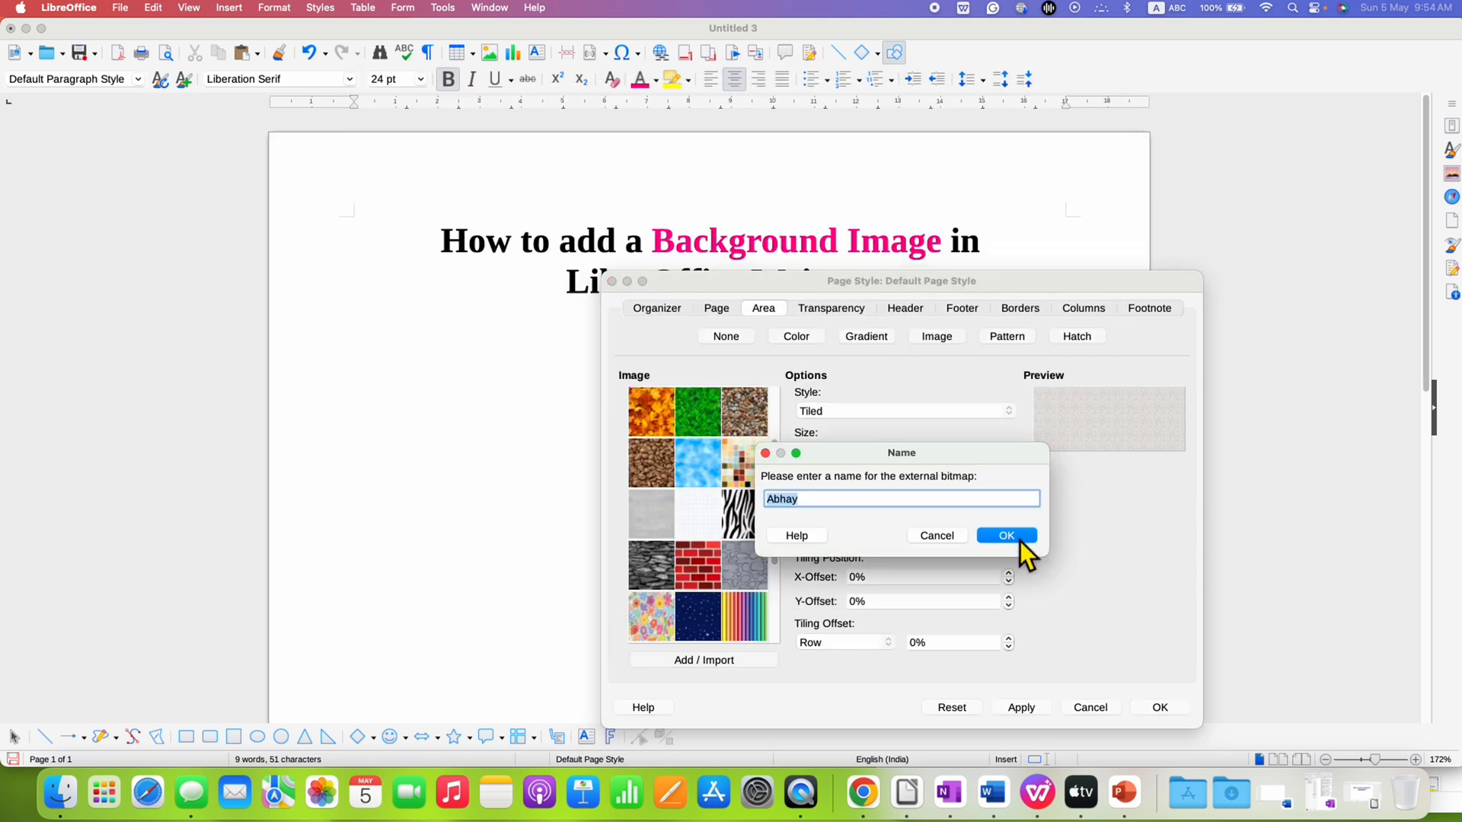
left_click(1005, 535)
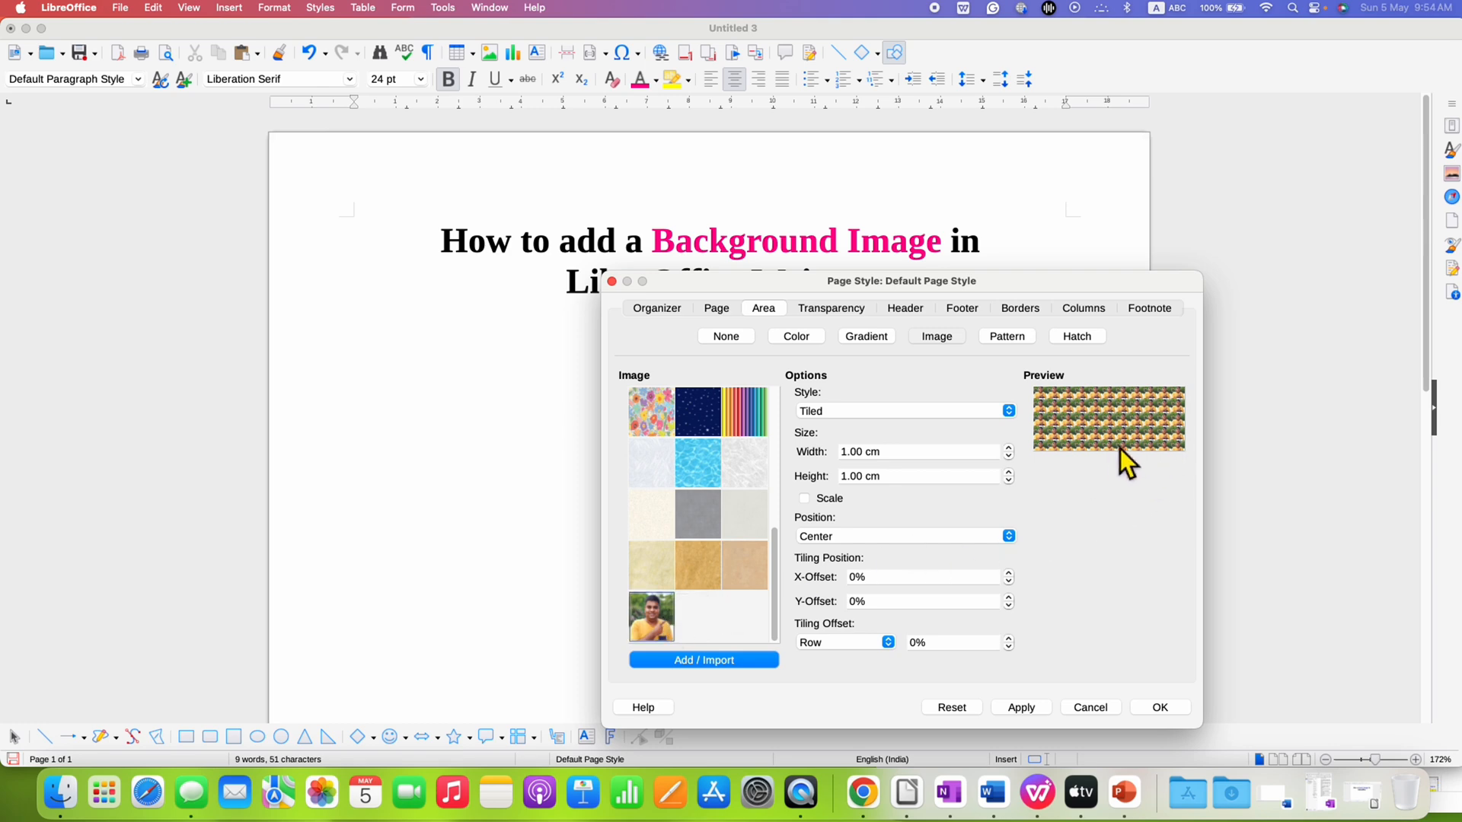
mouse_move(1104, 457)
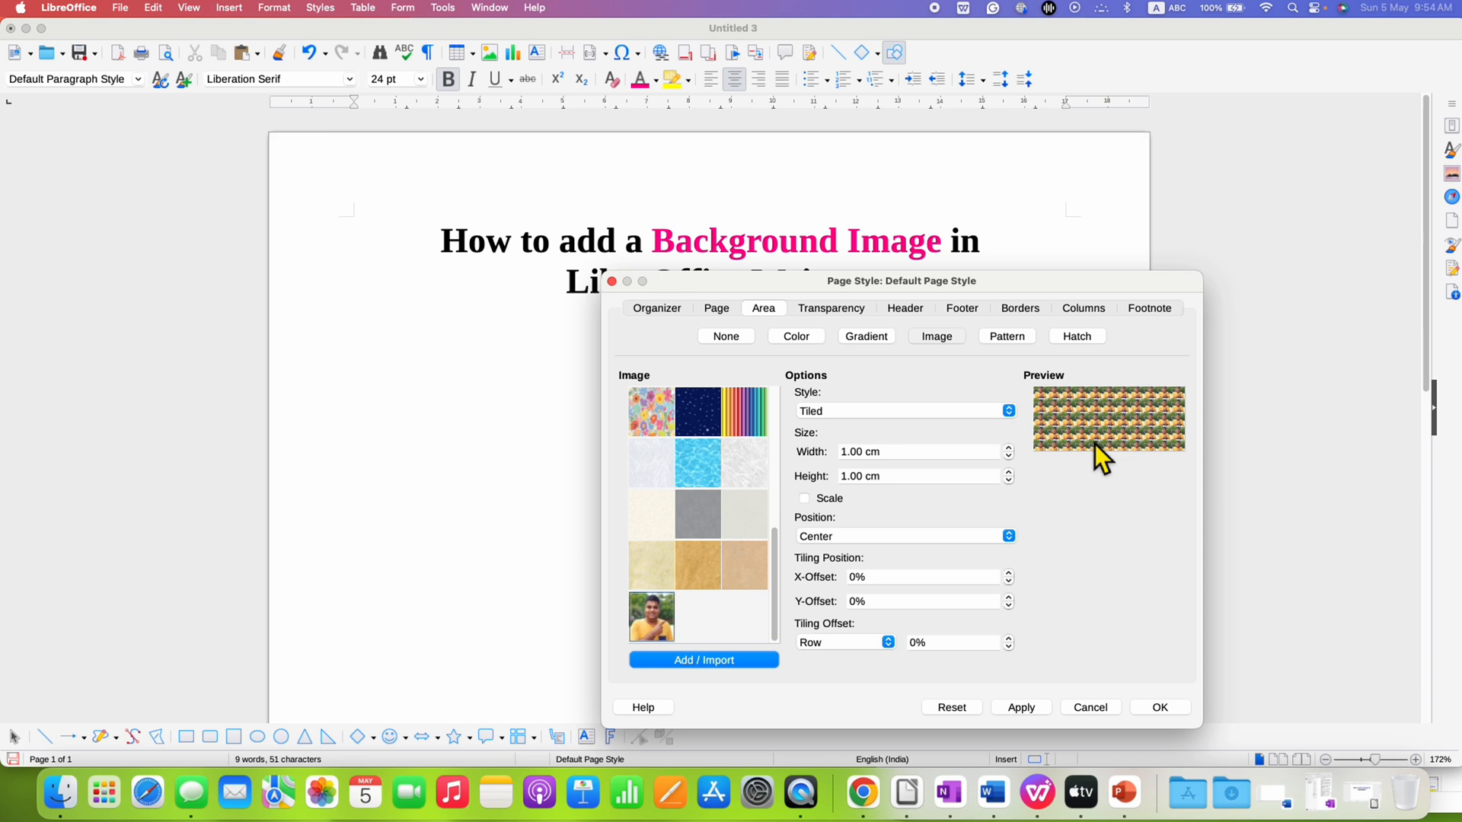
Step: Lay out the photo as Stretched, then as Custom position/size instead of tiling
left_click(1006, 410)
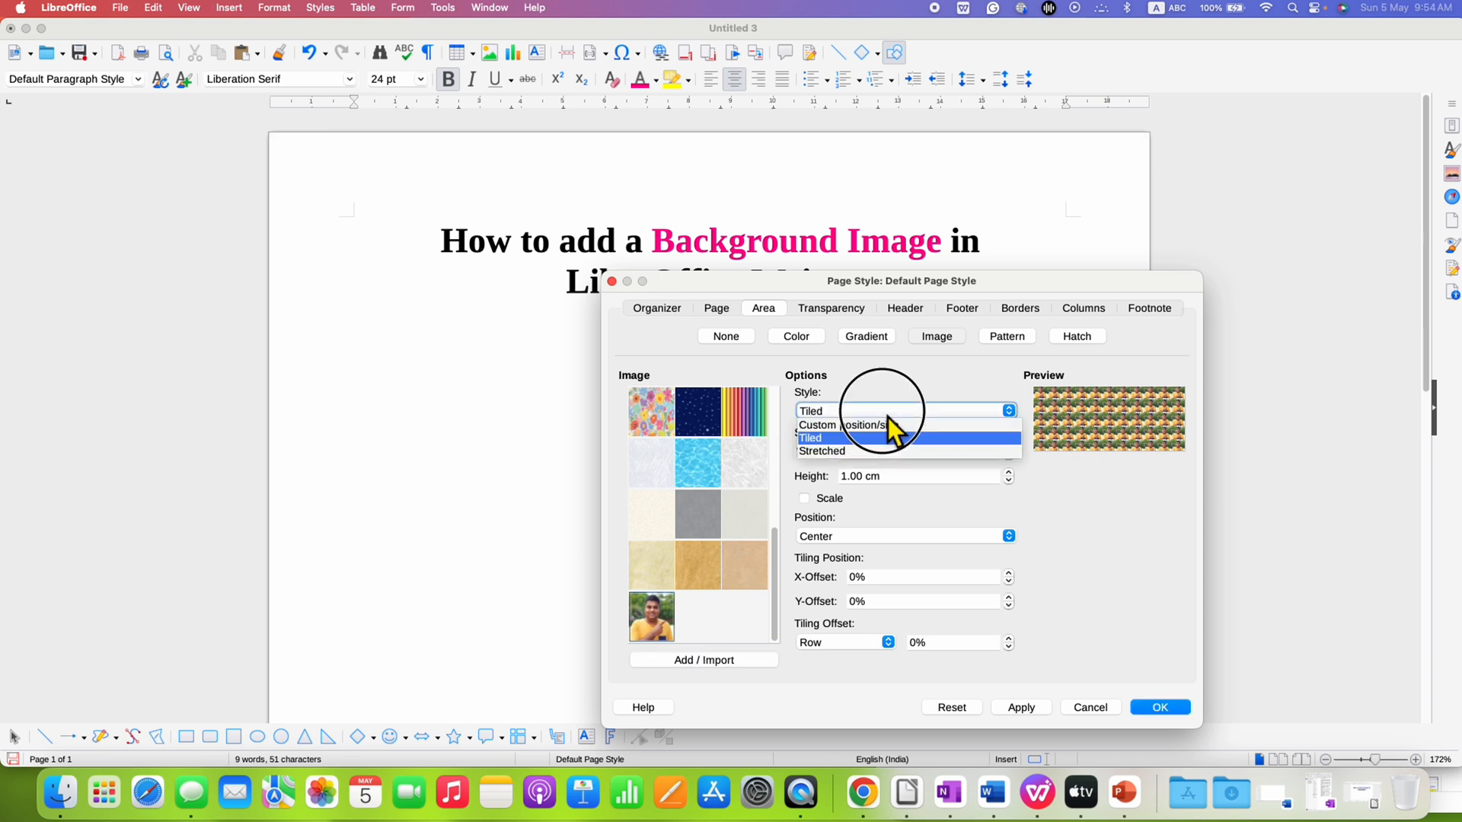
mouse_move(877, 470)
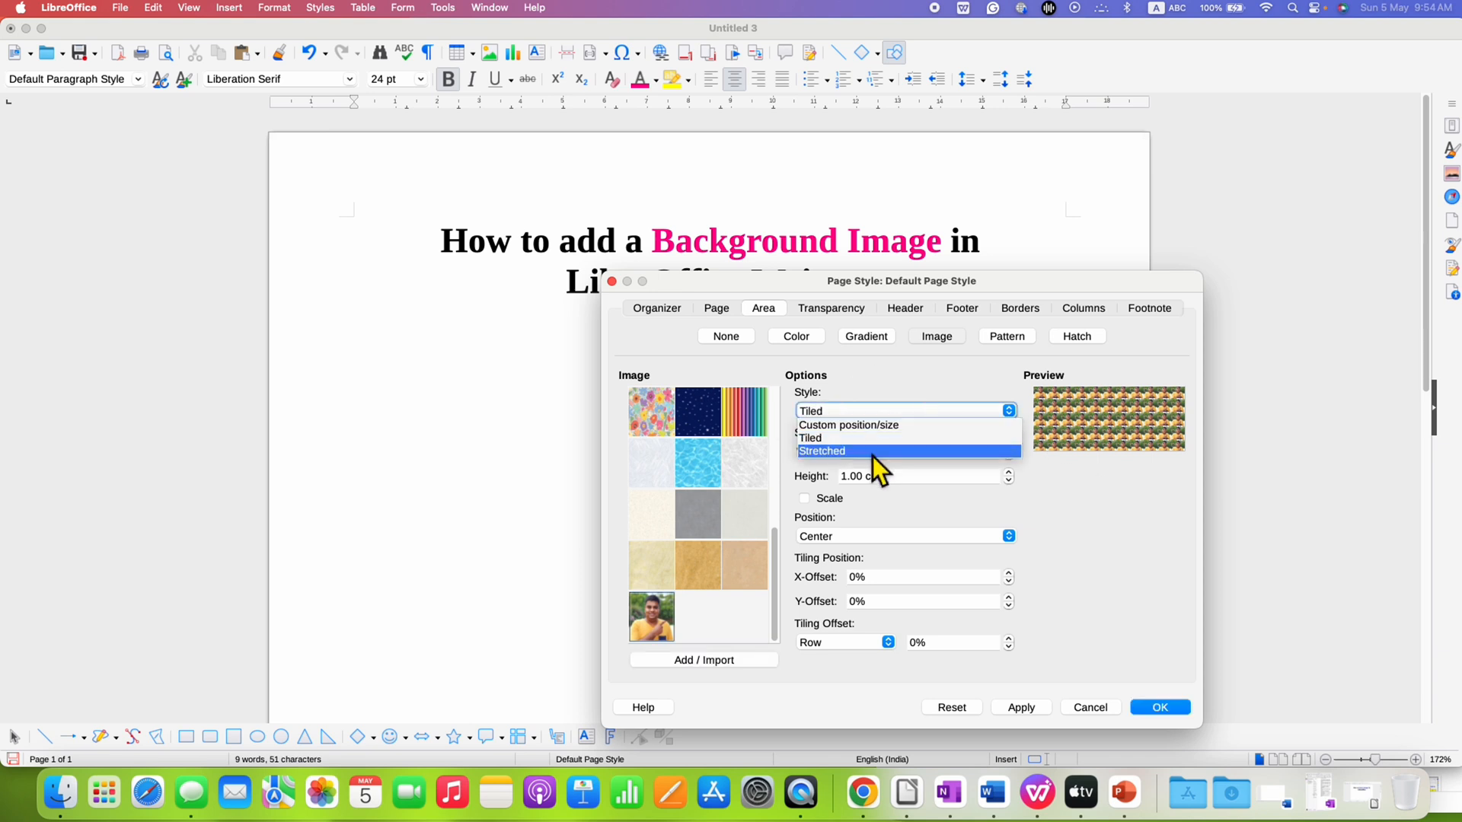
left_click(823, 451)
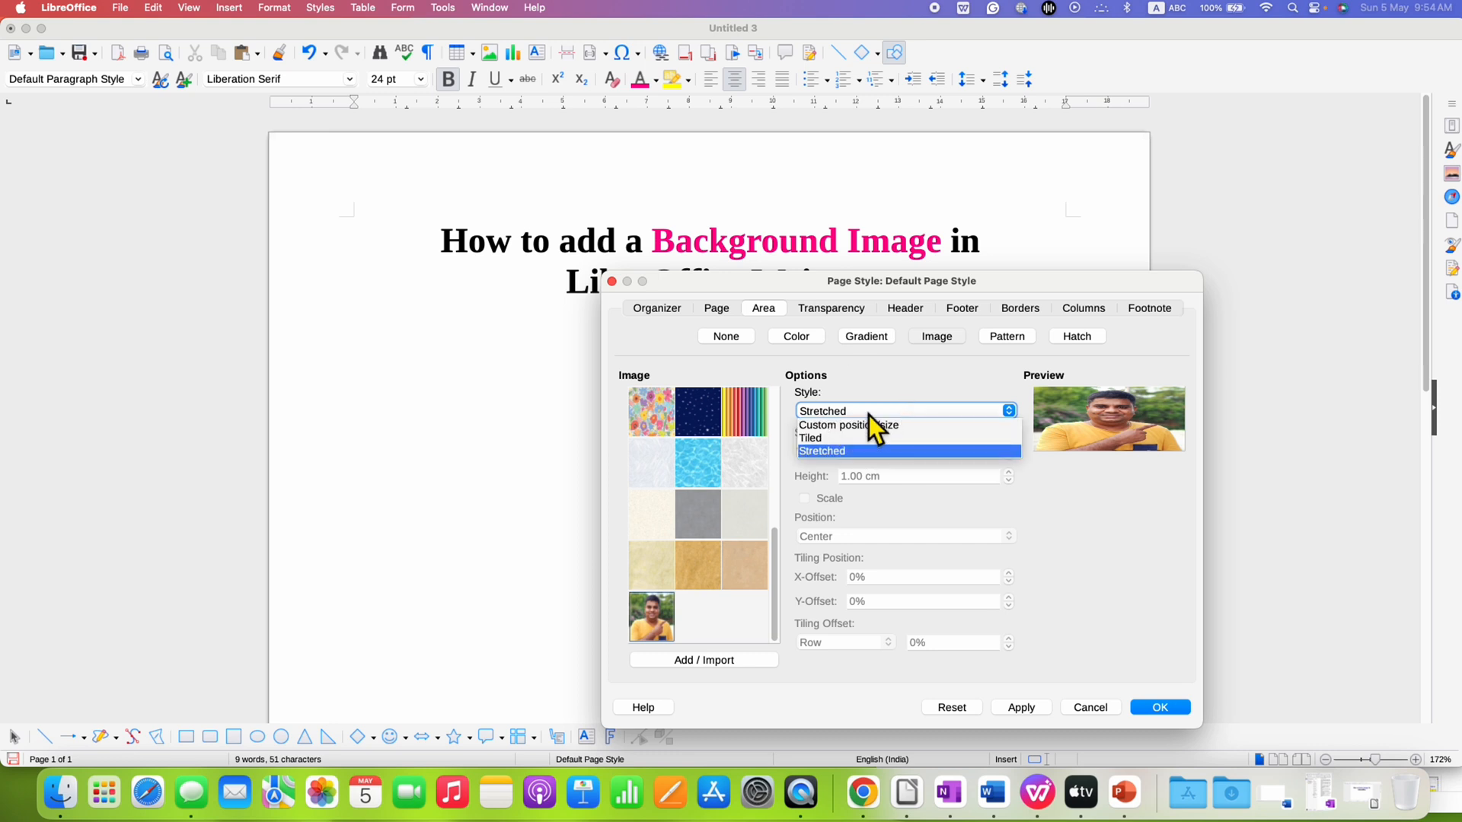
mouse_move(848, 424)
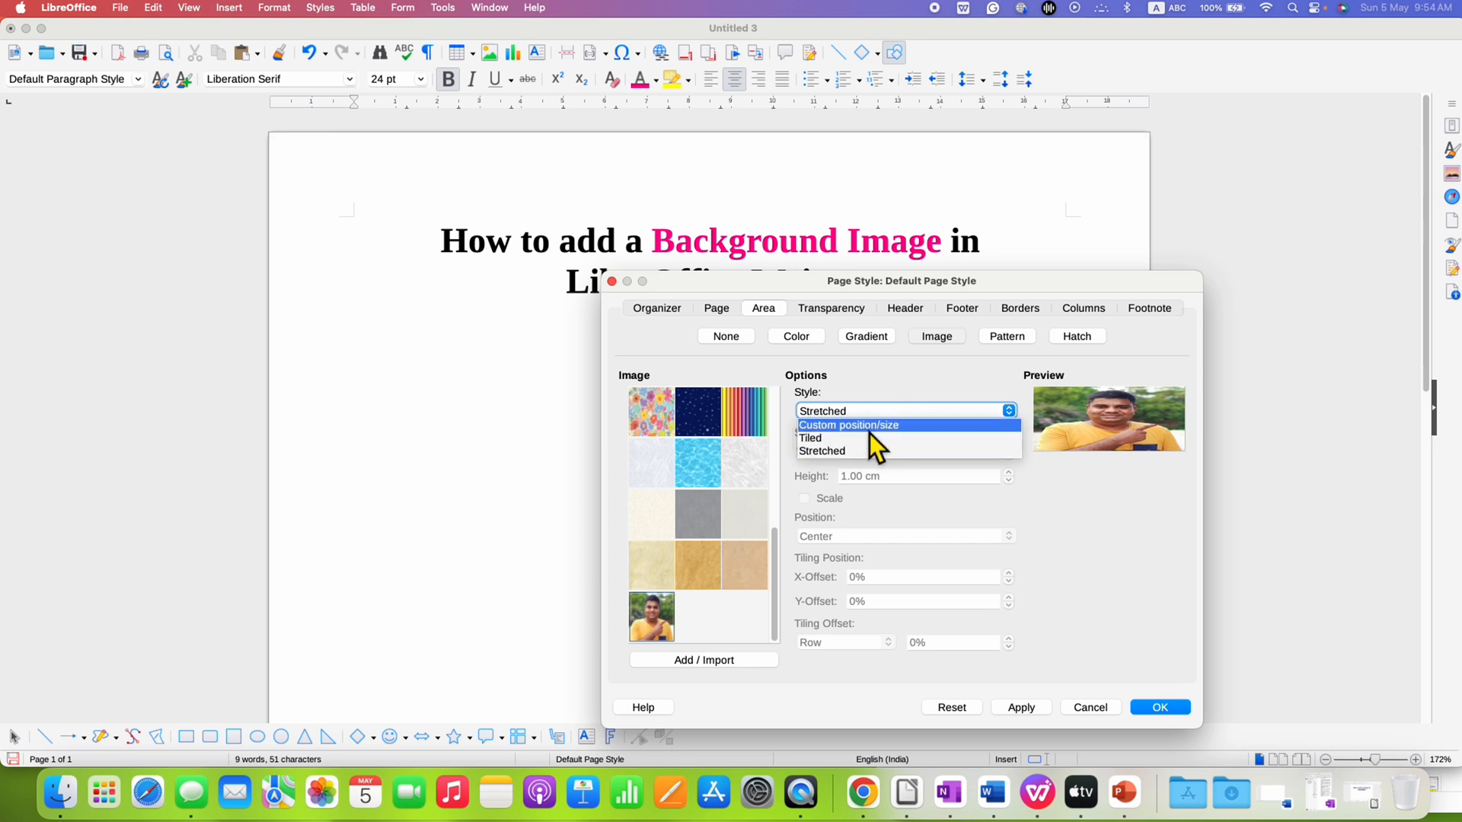
left_click(848, 425)
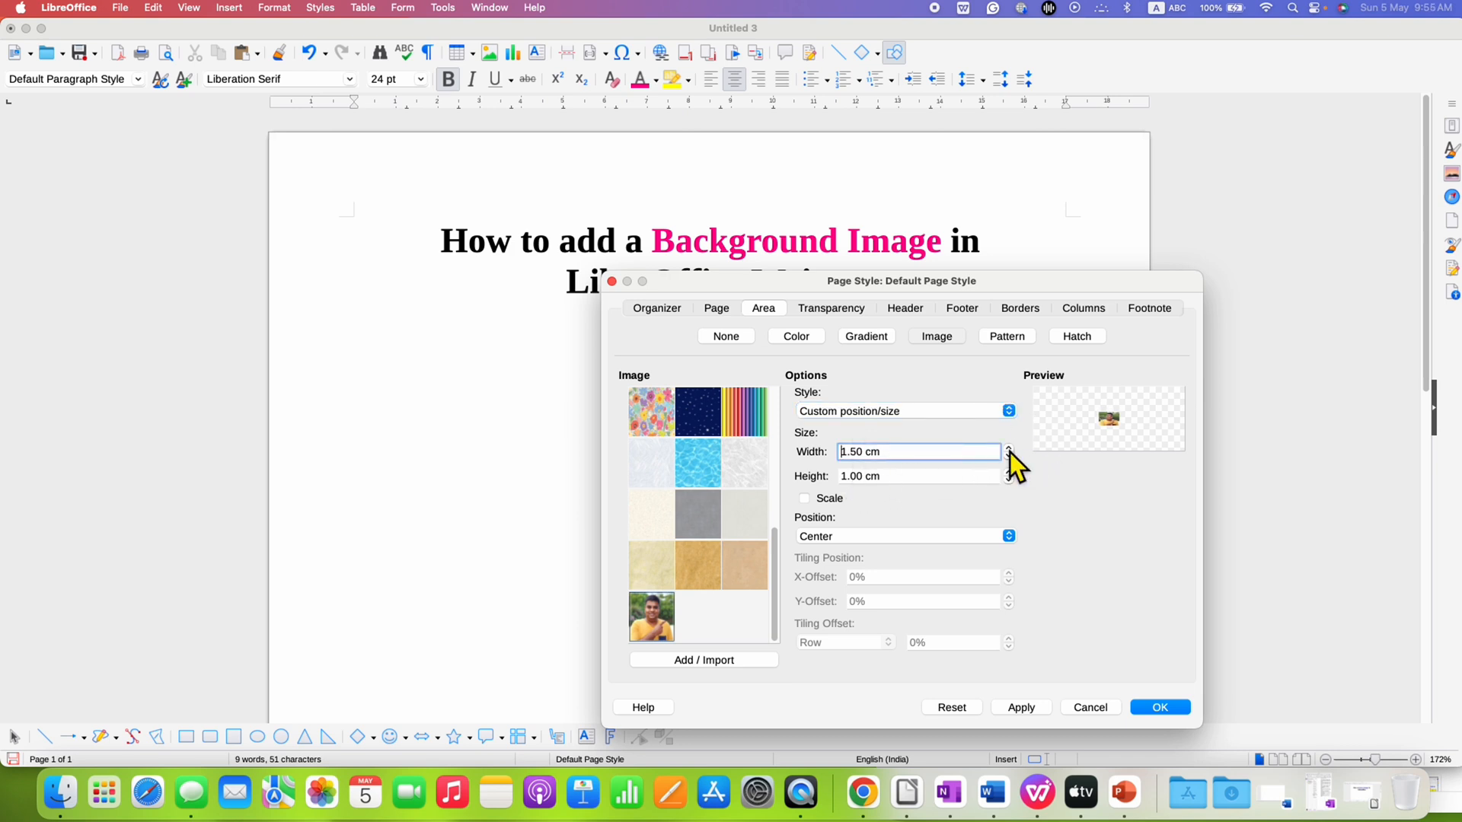
Step: Increase the background photo's width beyond its 1 cm default
left_click(1008, 446)
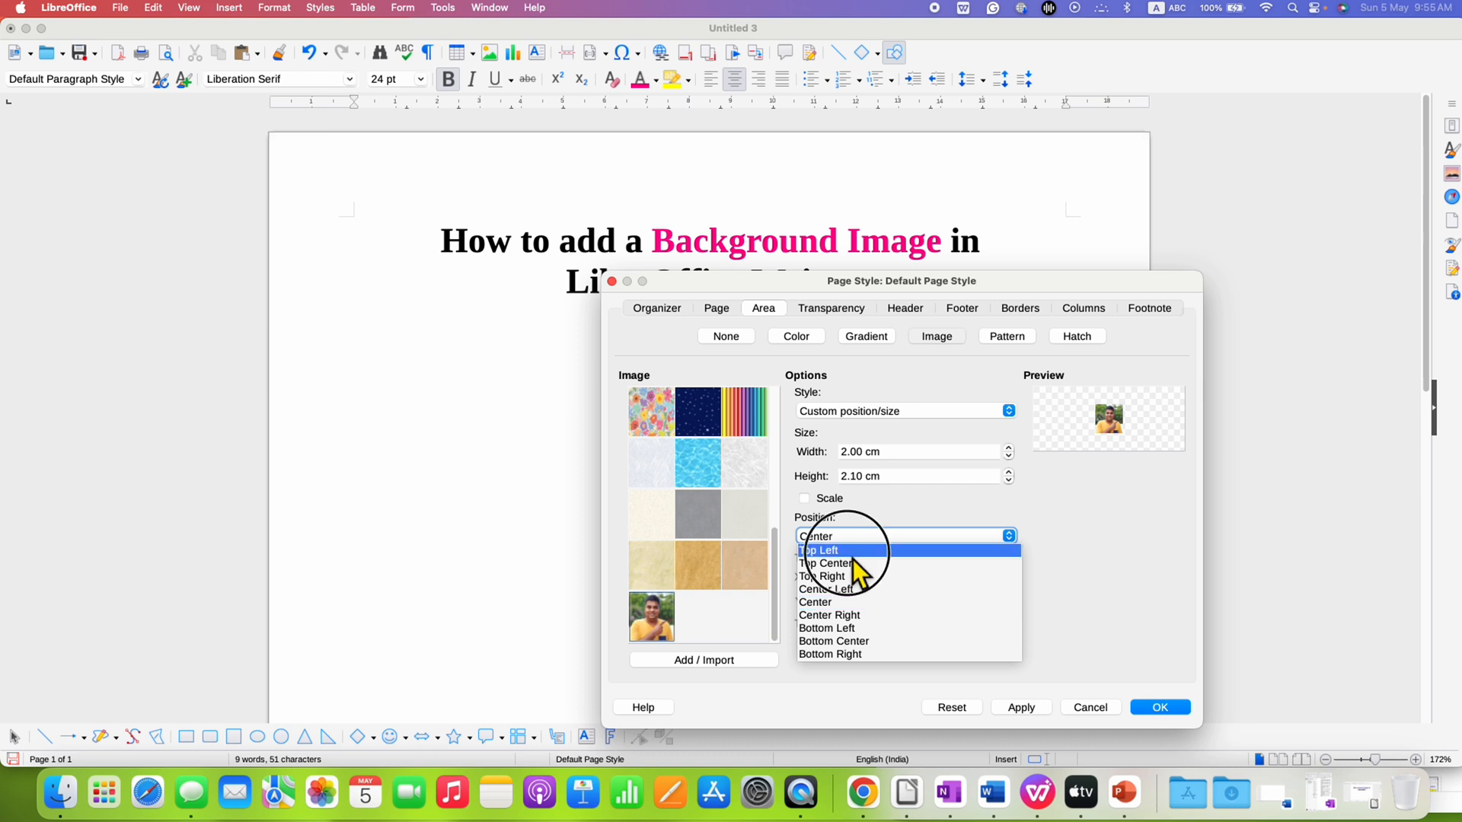
Step: Position the 2.00 by 2.10 cm photo at Center and apply the page style changes
left_click(819, 550)
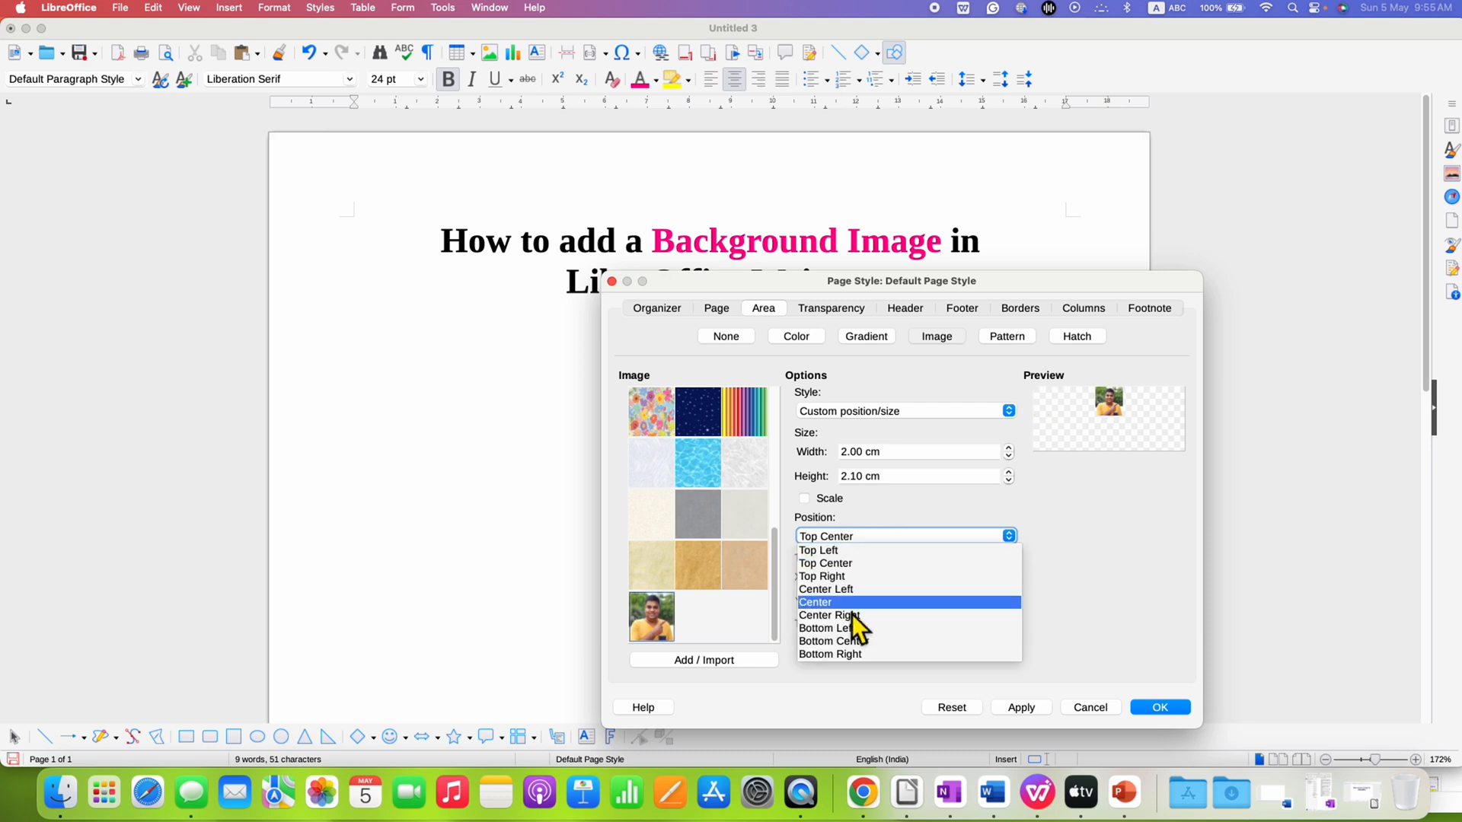
mouse_move(869, 623)
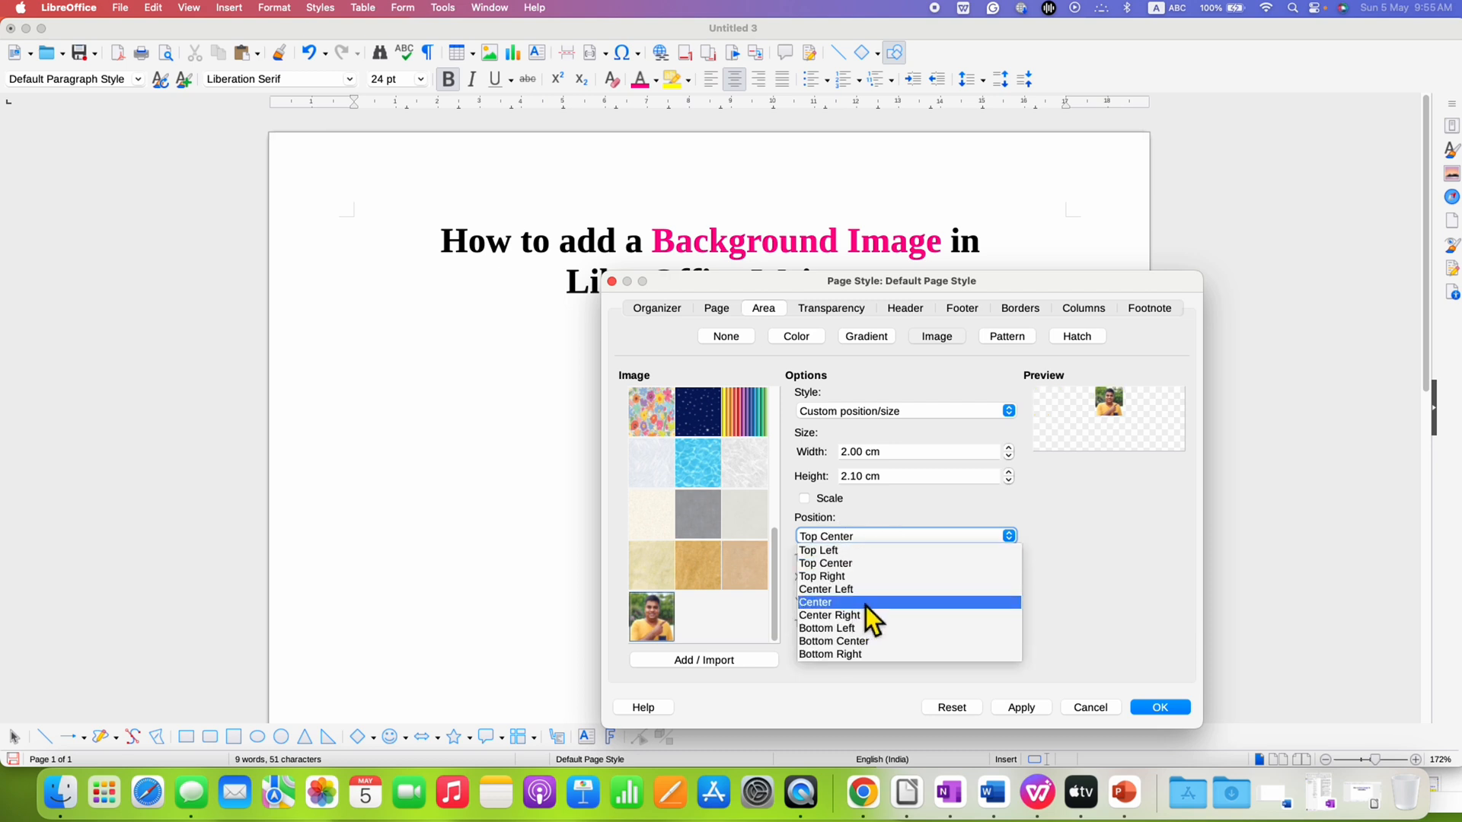
left_click(814, 601)
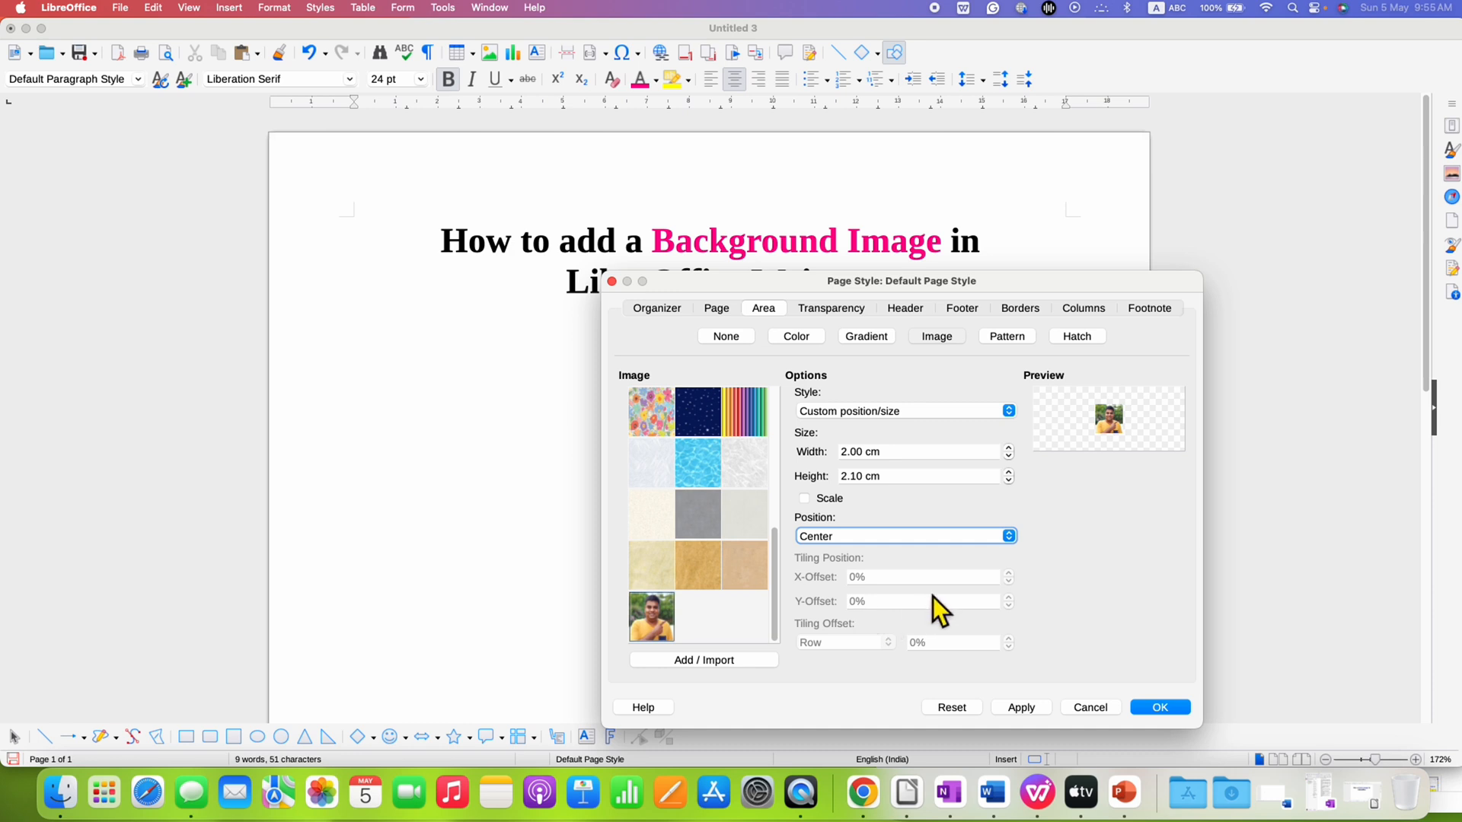
mouse_move(1110, 542)
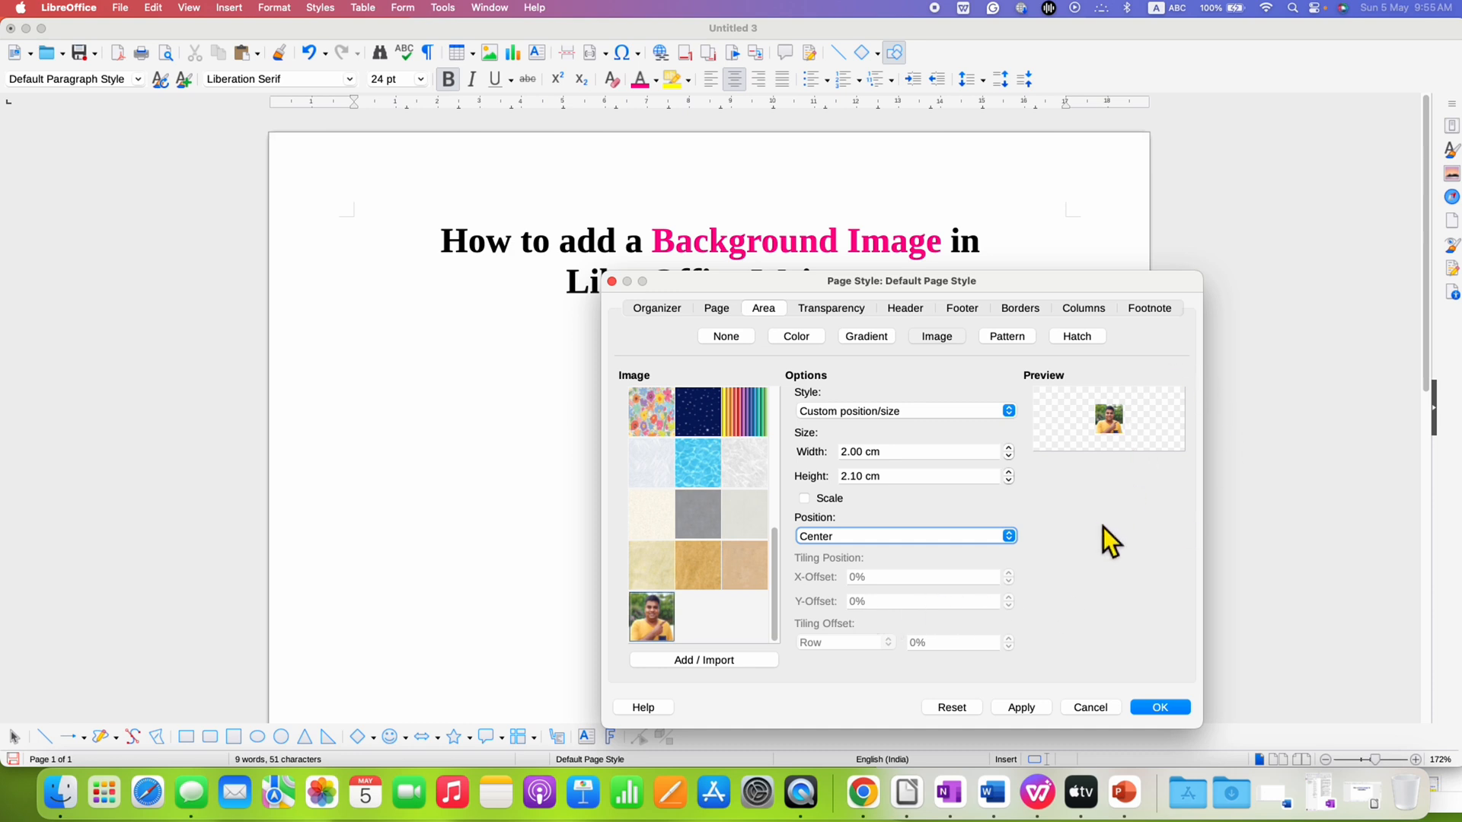
left_click(1021, 707)
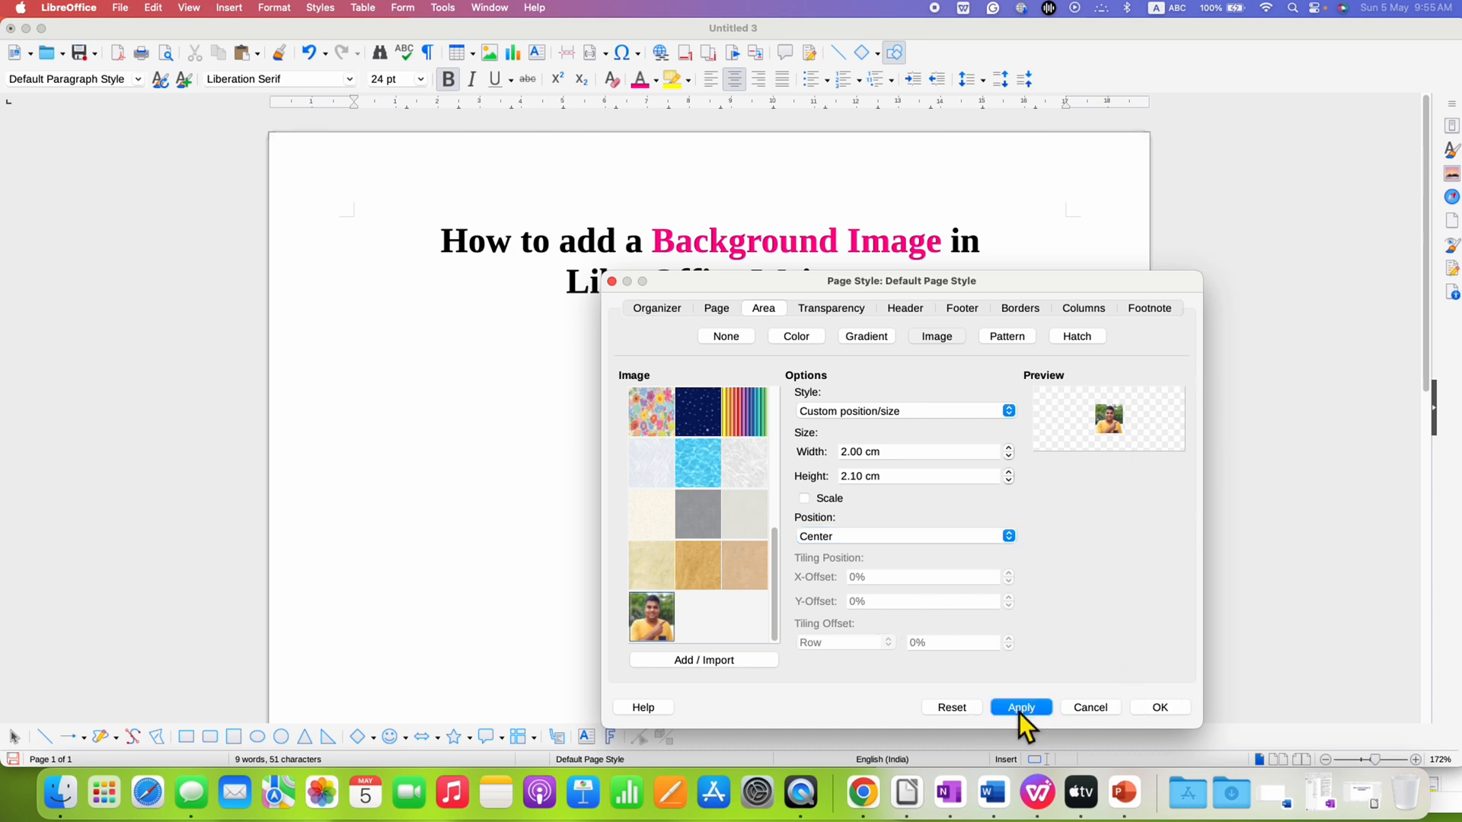